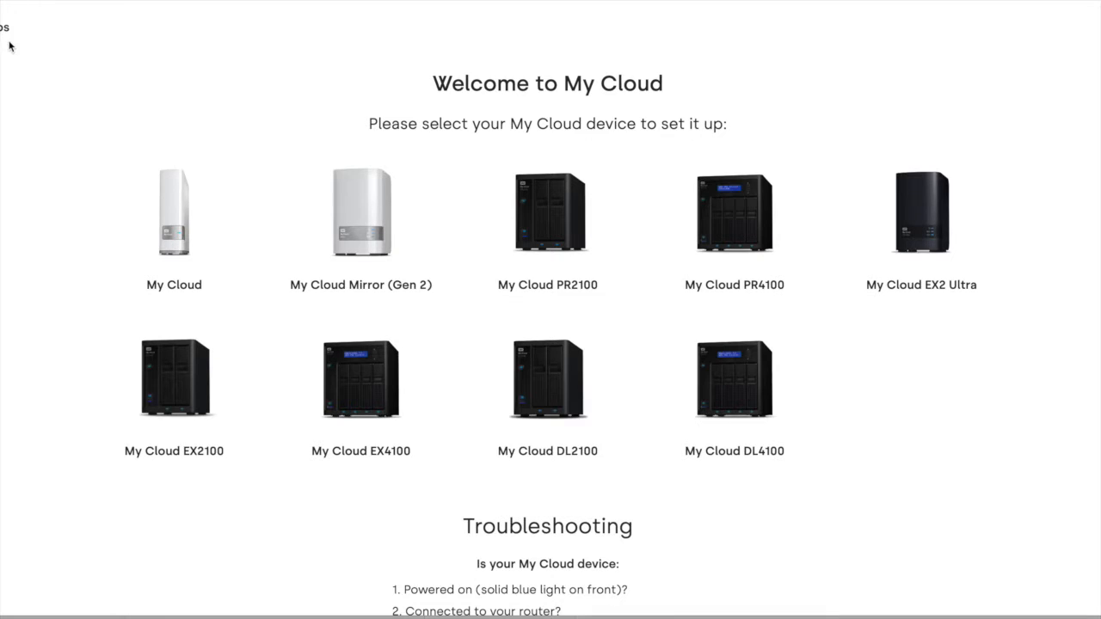
pyautogui.moveTo(920, 215)
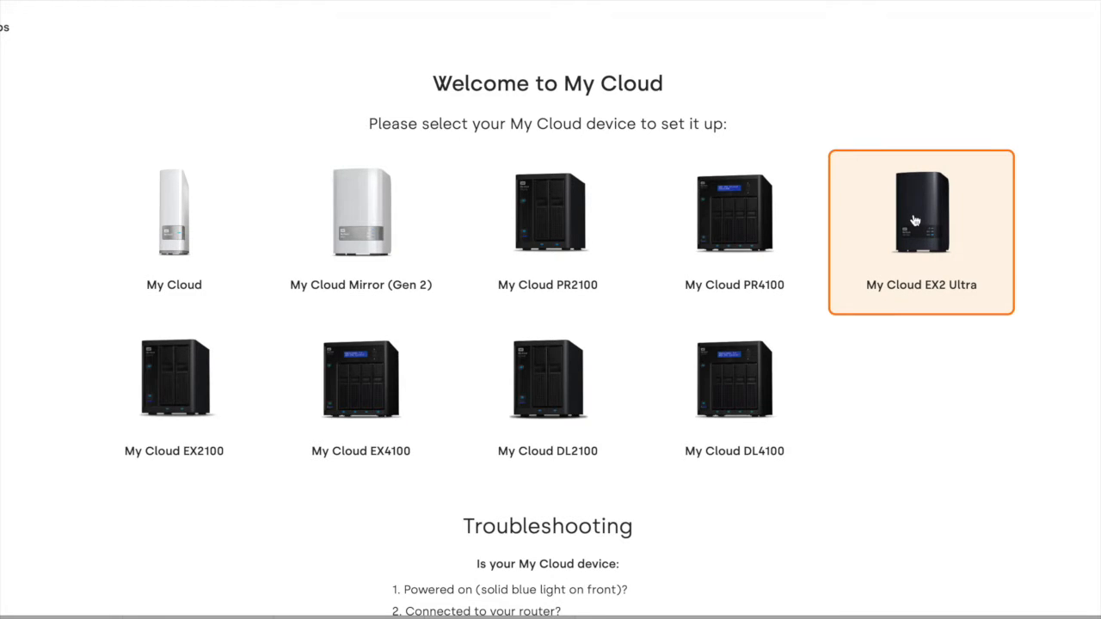
# - Choose My Cloud EX2 Ultra, keep English, and accept the end user license agreement
pyautogui.click(920, 213)
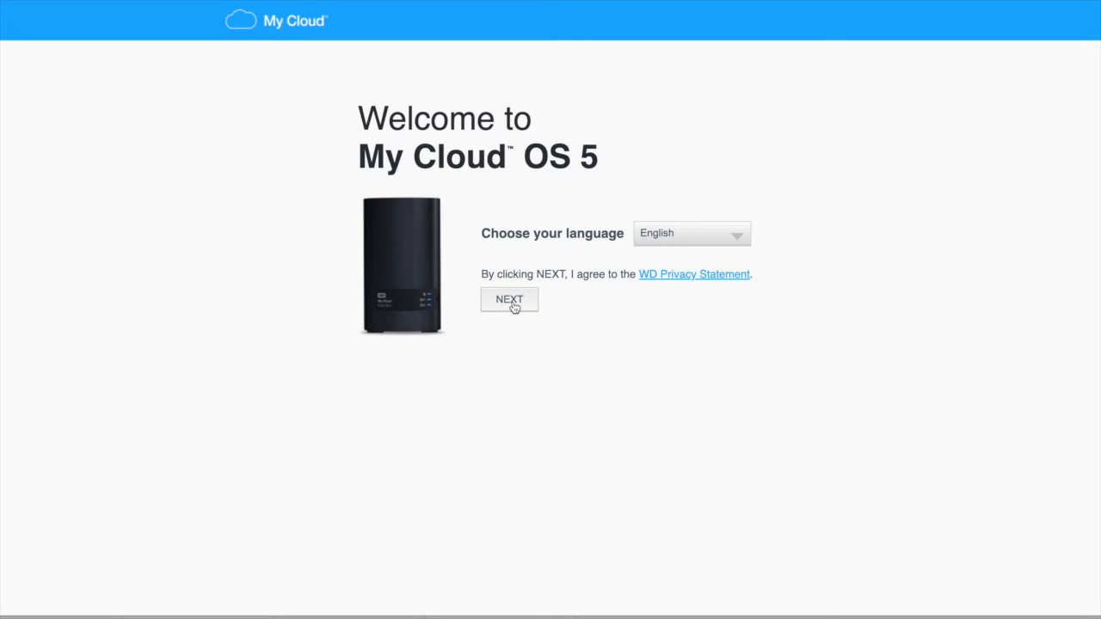
pyautogui.click(509, 299)
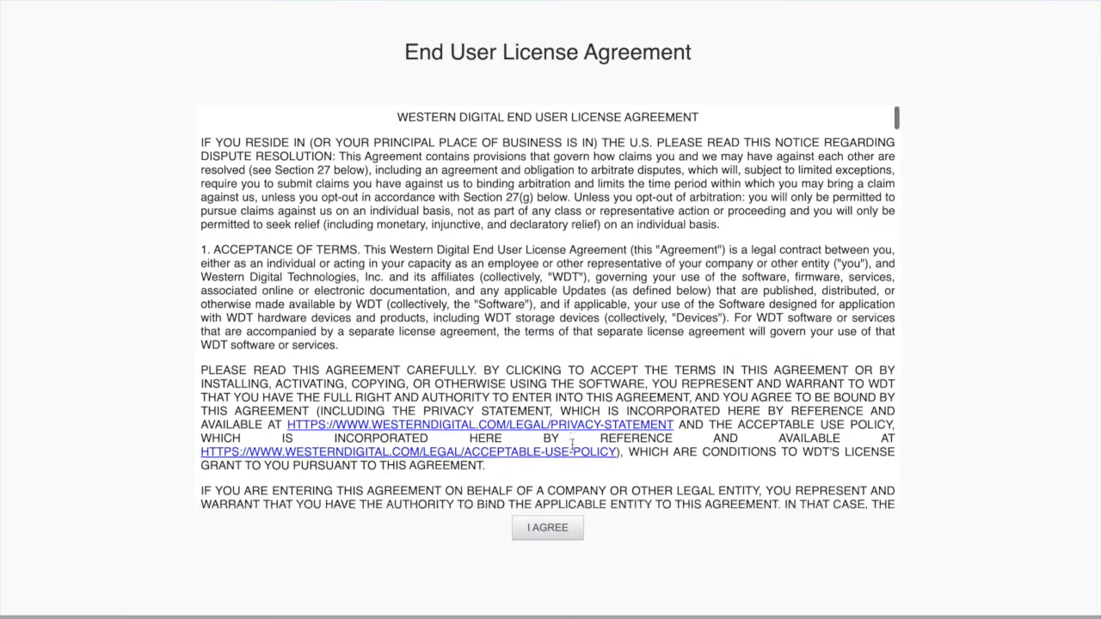
pyautogui.scroll(-3)
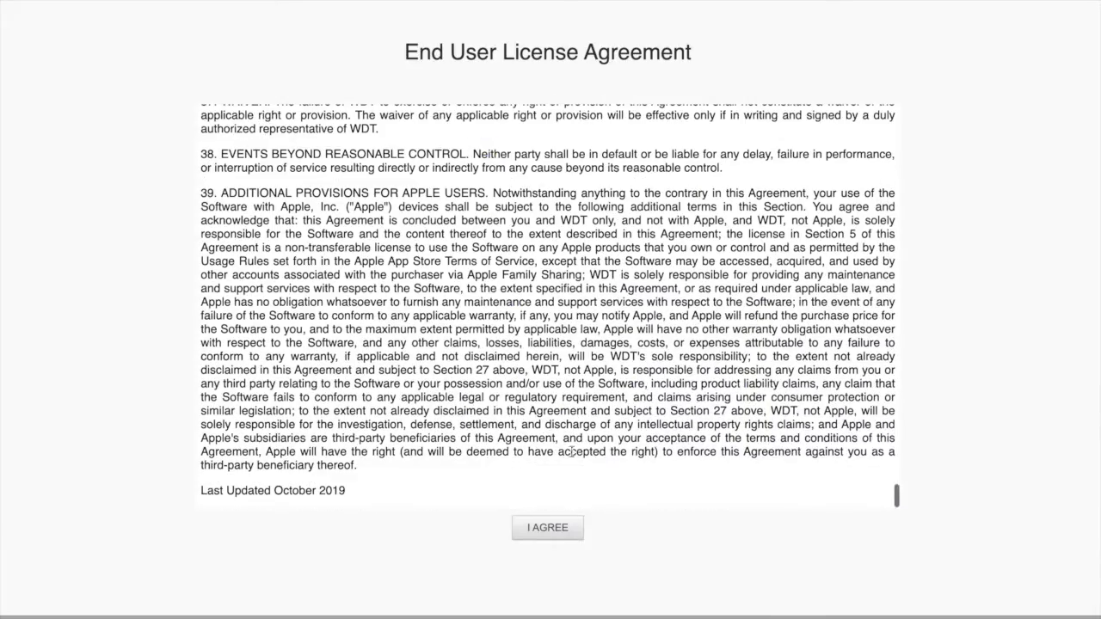
pyautogui.click(547, 526)
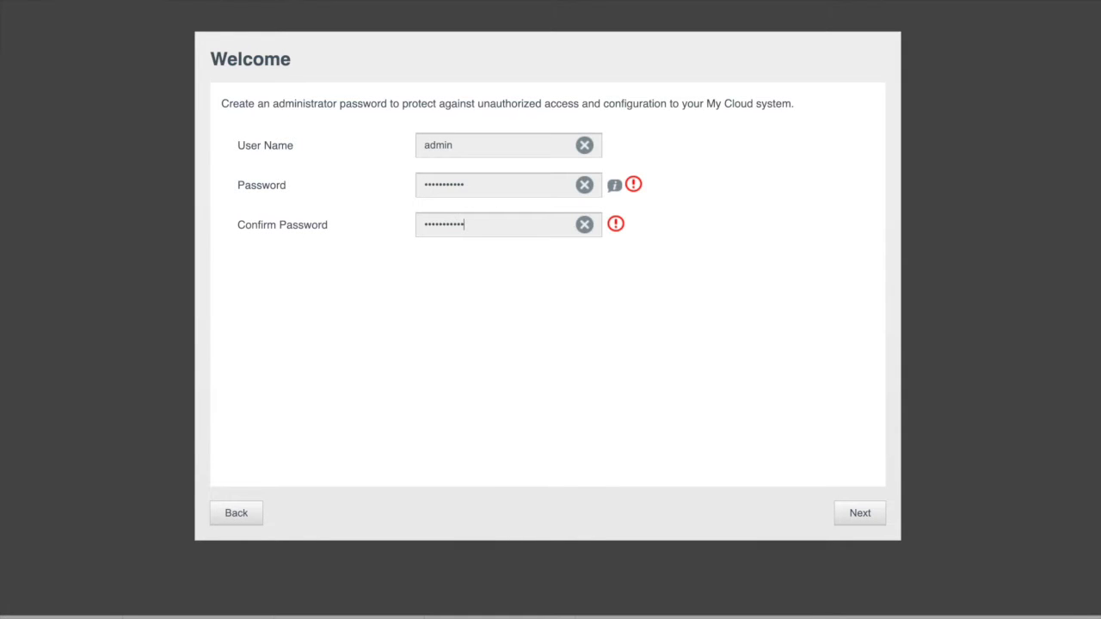
# - Submit the administrator password and keep Pacific Time as the time zone
pyautogui.click(858, 513)
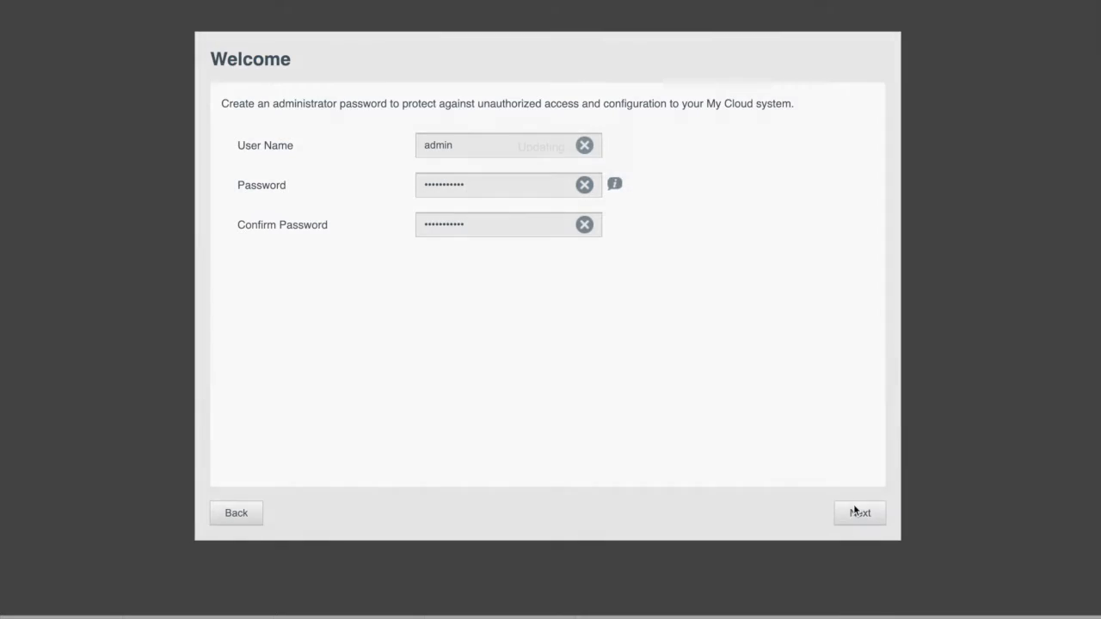
pyautogui.click(860, 512)
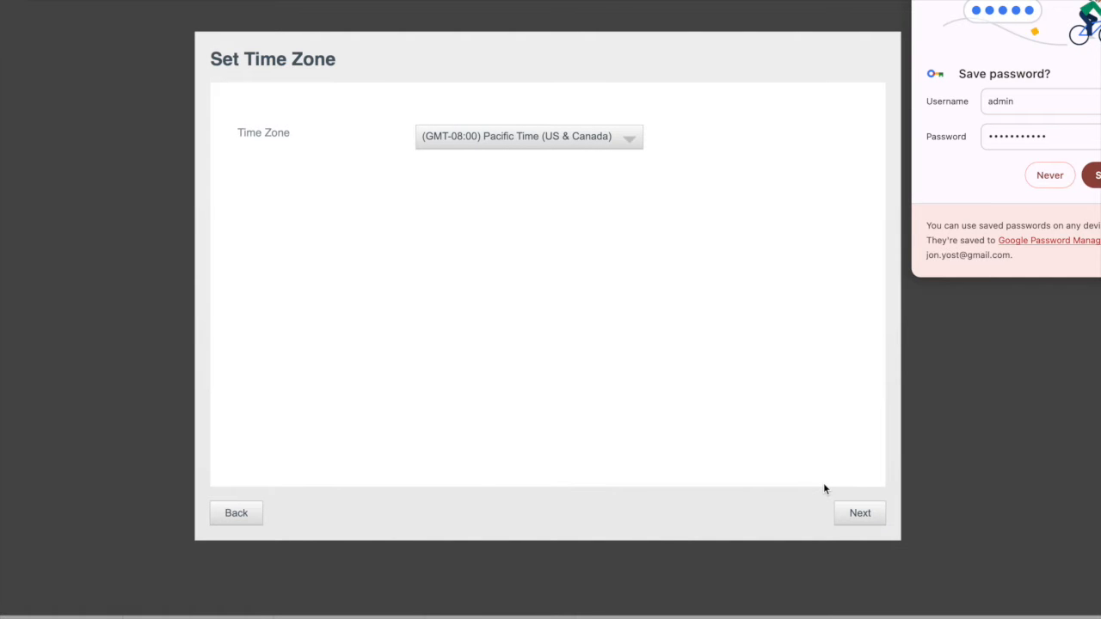
pyautogui.click(859, 512)
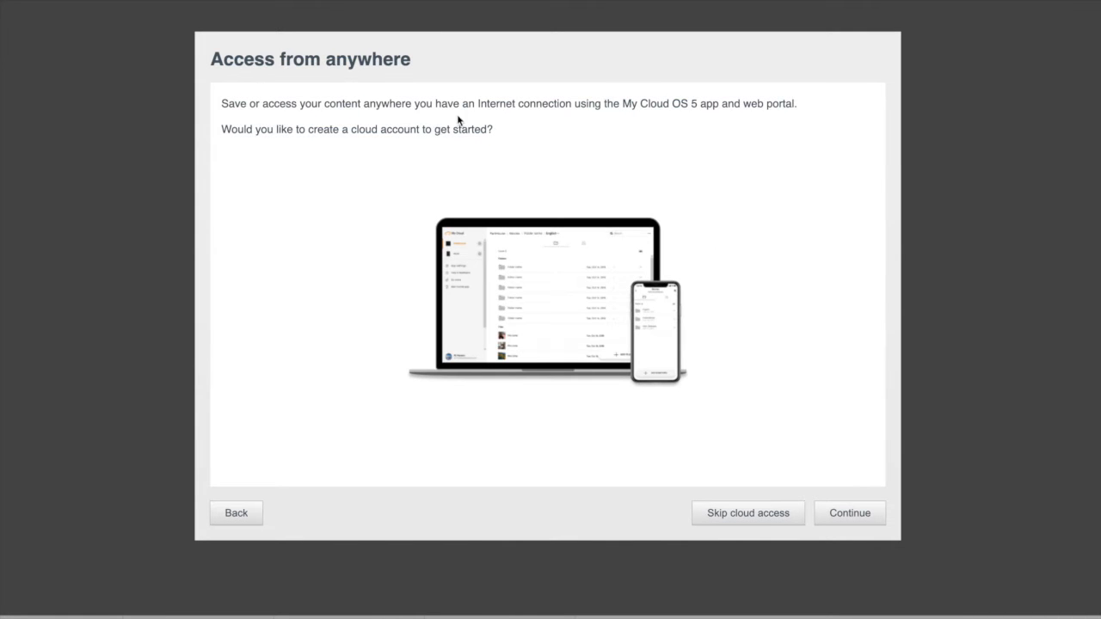
# - Skip cloud access, decline analytics sharing, enable automatic firmware updates, and skip product registration
pyautogui.click(848, 512)
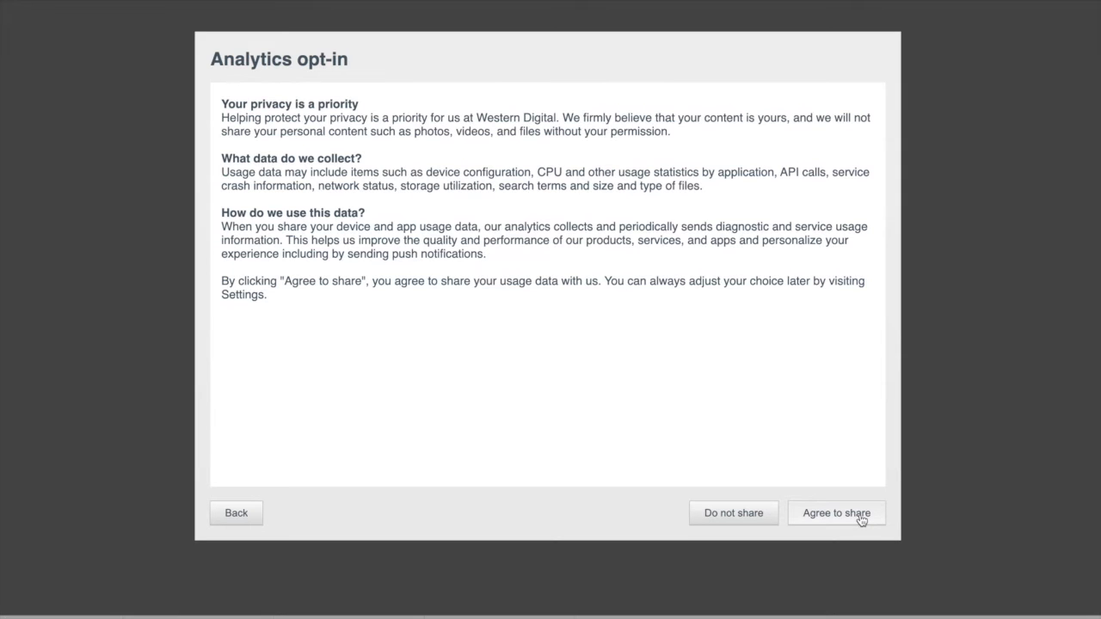
pyautogui.moveTo(732, 513)
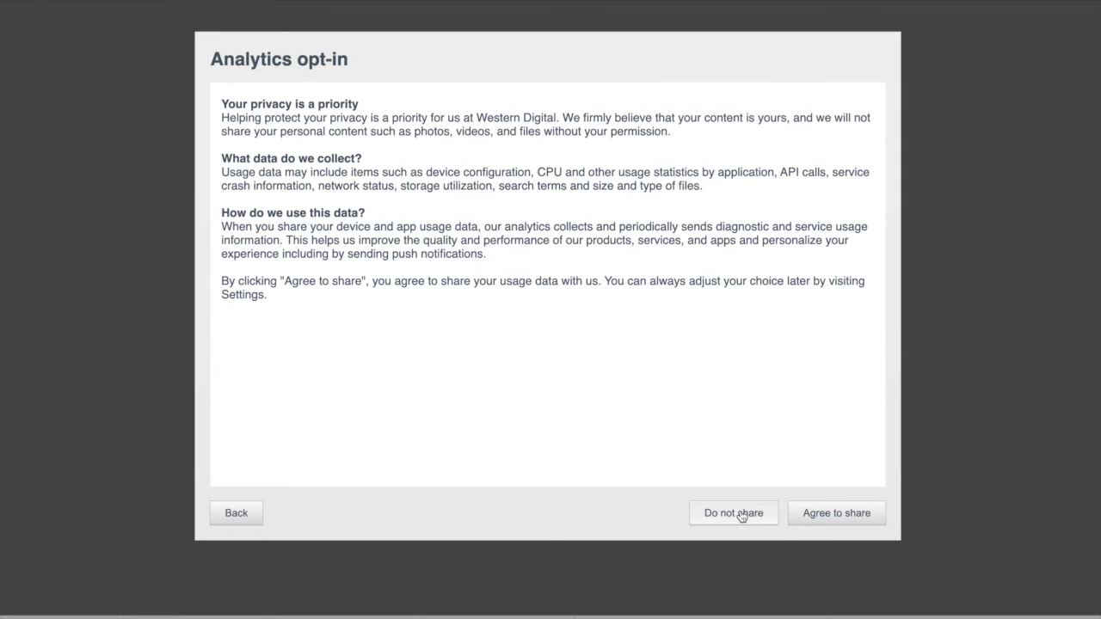
pyautogui.click(836, 513)
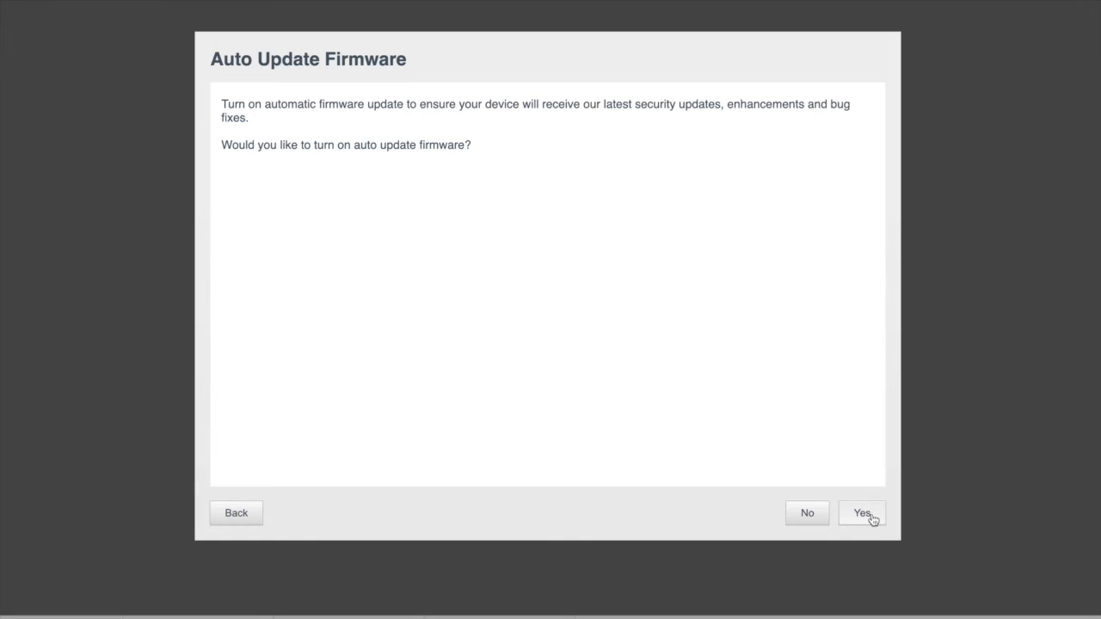
pyautogui.click(860, 513)
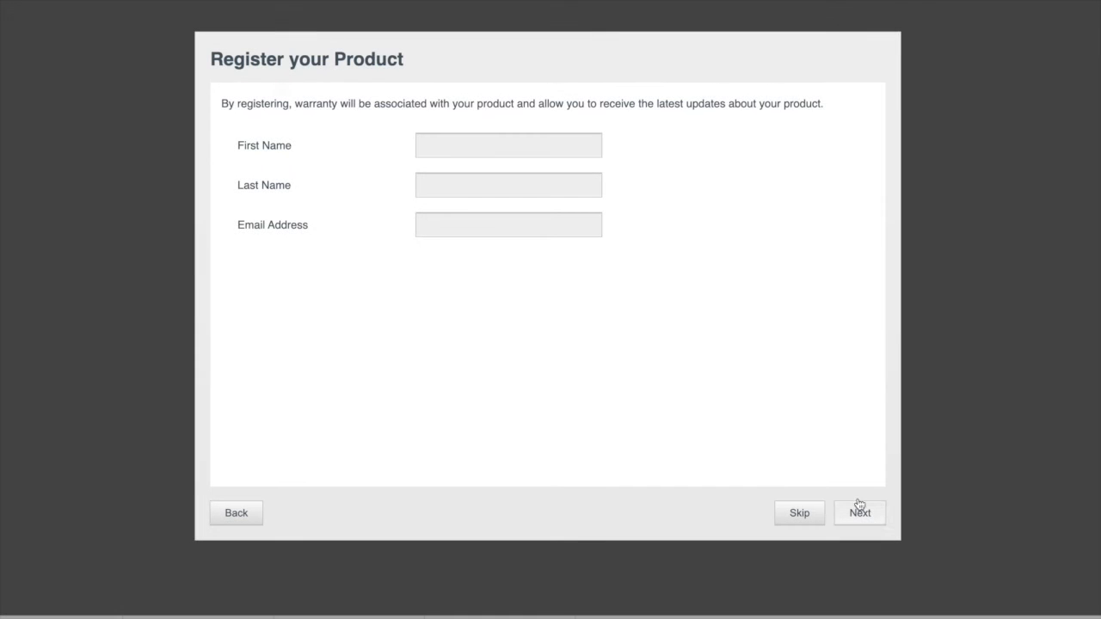
pyautogui.click(859, 512)
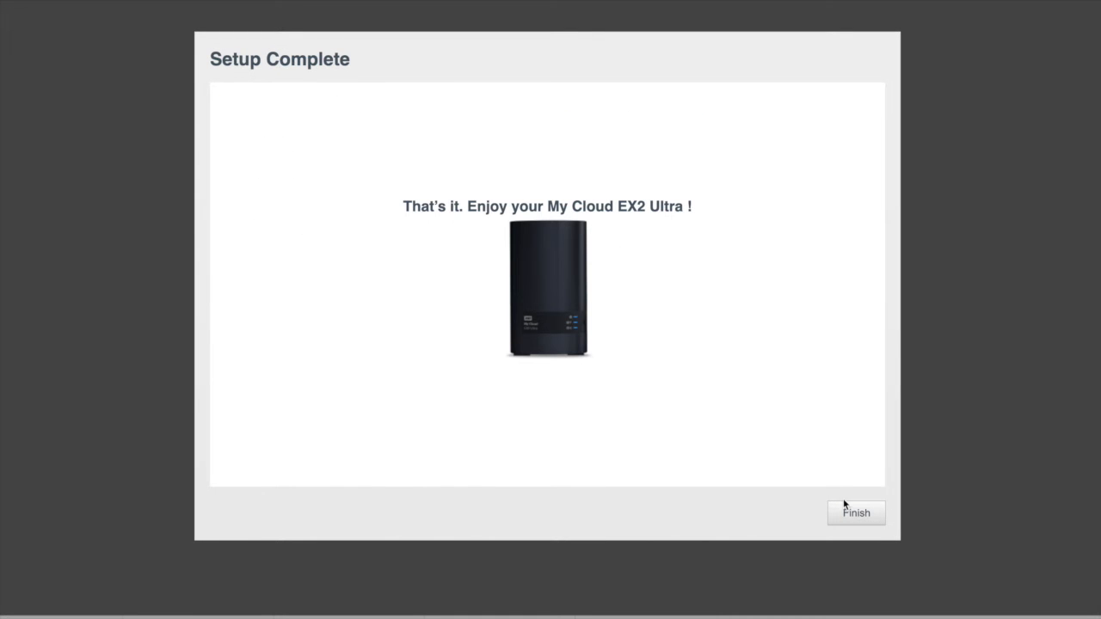
# - Finish the wizard to land on the dashboard home with 3.89 TB free and healthy diagnostics
pyautogui.click(855, 512)
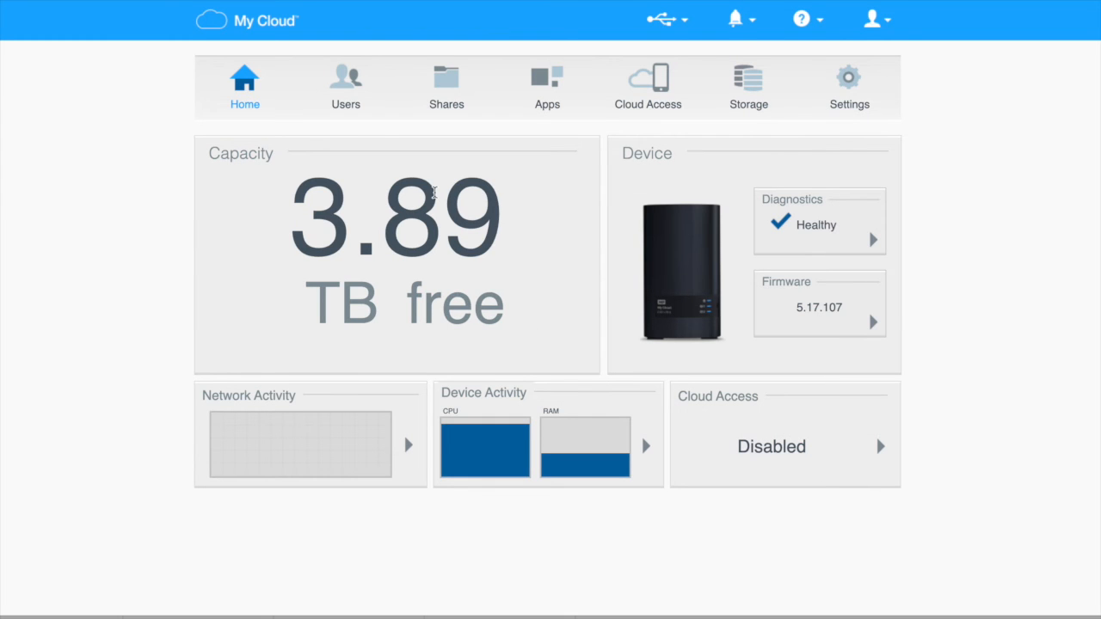
pyautogui.moveTo(344, 83)
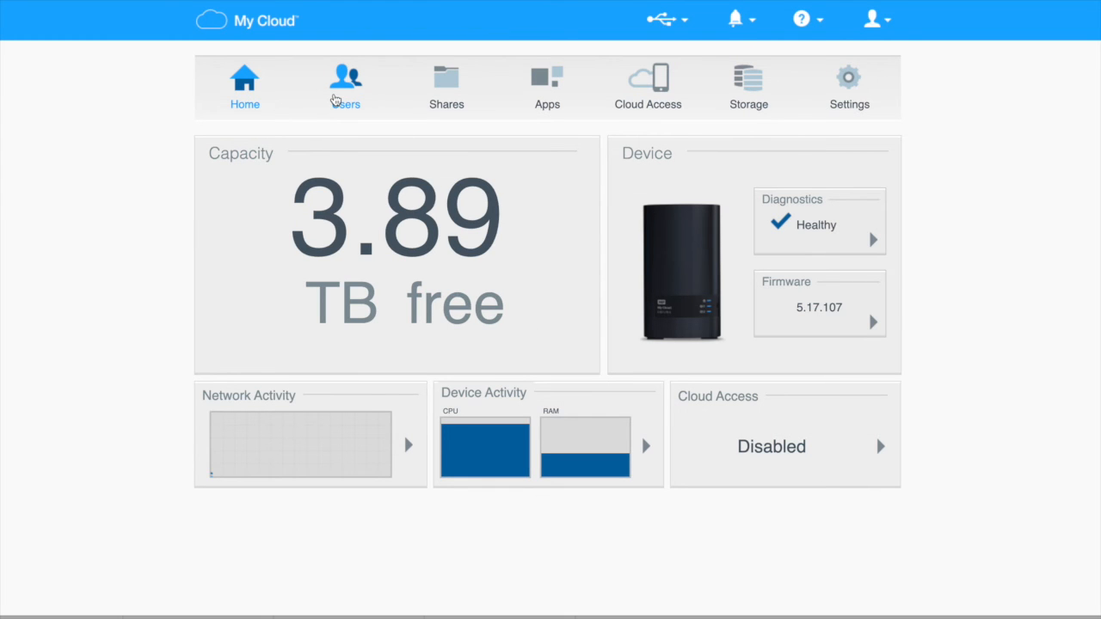